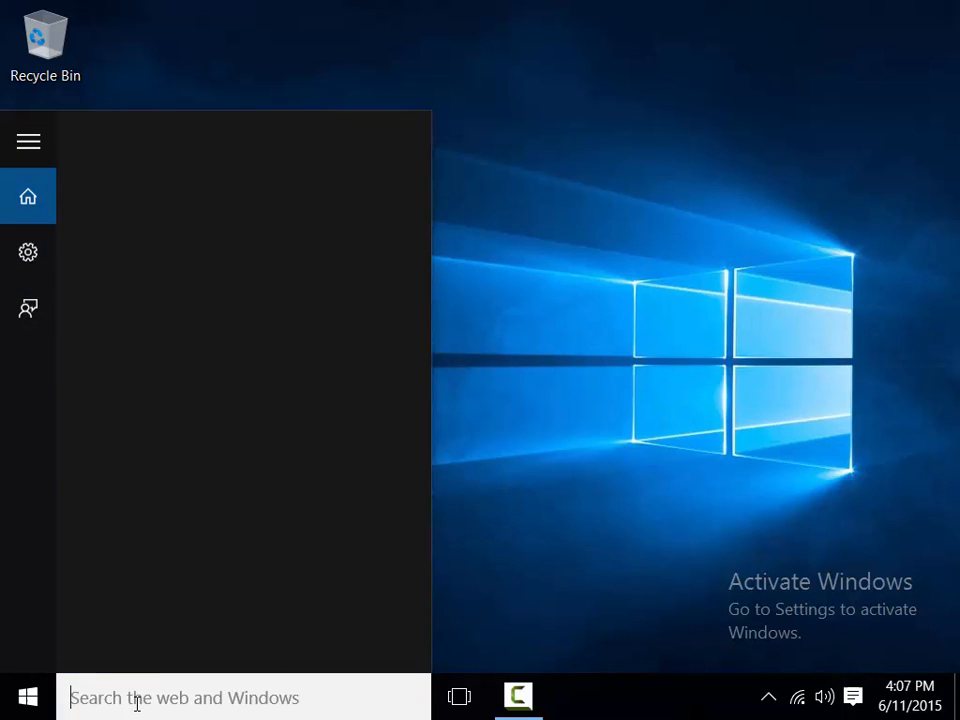
Search the Start menu for 'cmd' so Command Prompt appears as best match
click(184, 698)
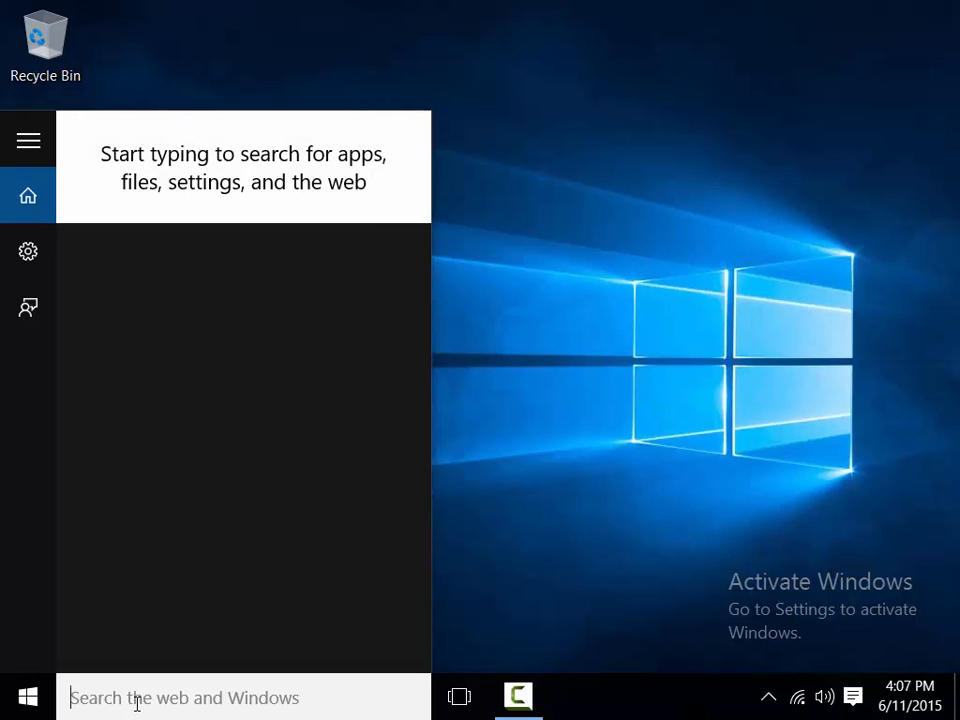
text(cmd)
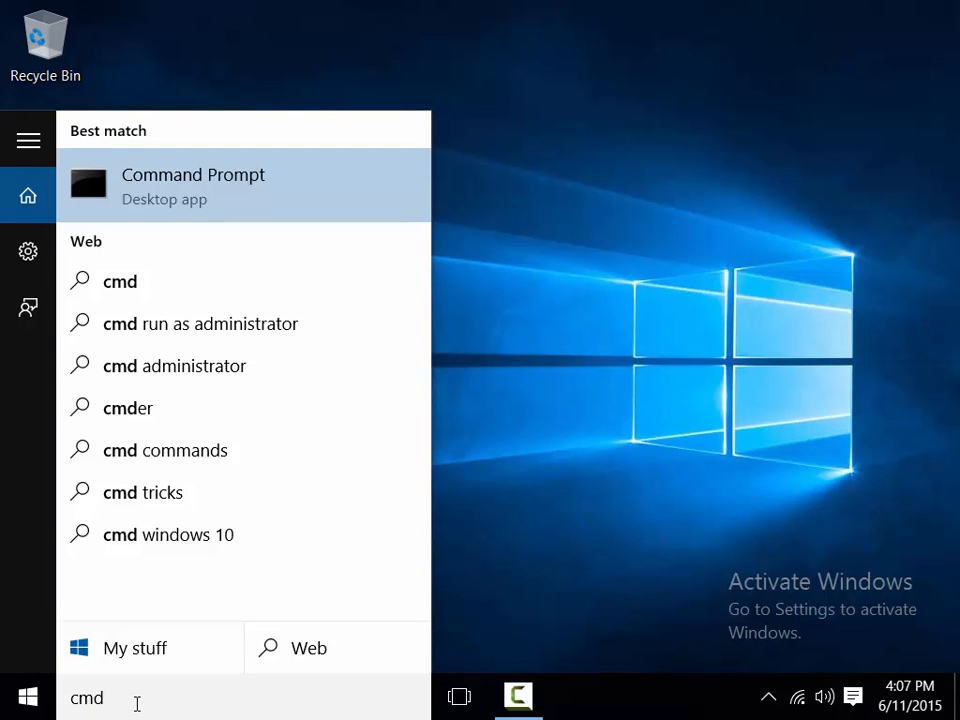
mouse_move(170, 180)
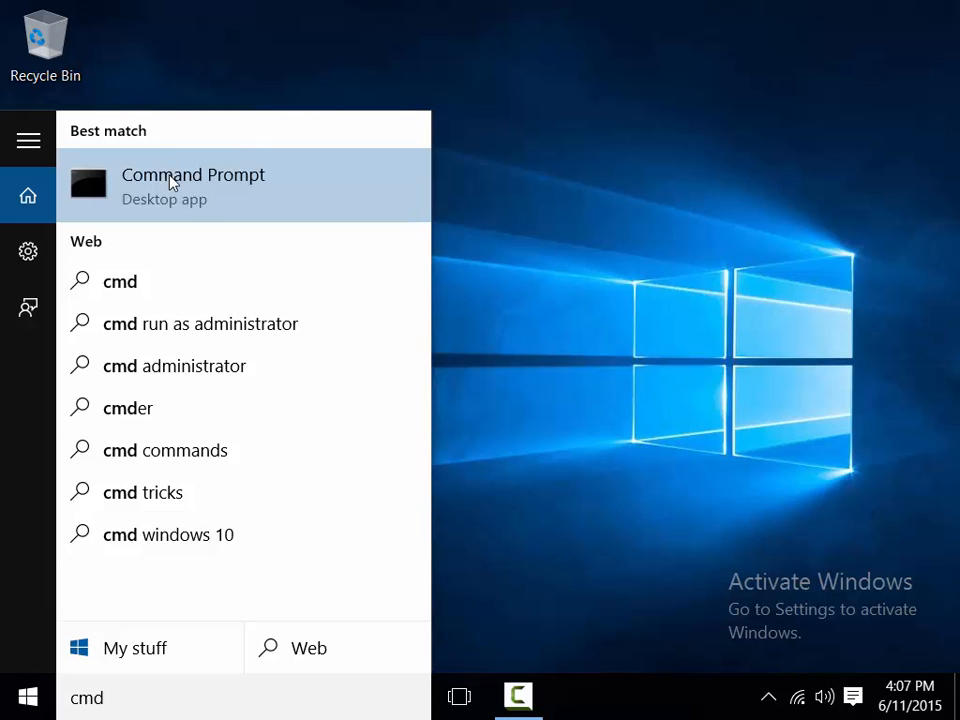
Launch Command Prompt and run 'ipconfig' to list the network adapters' IP configuration
click(192, 184)
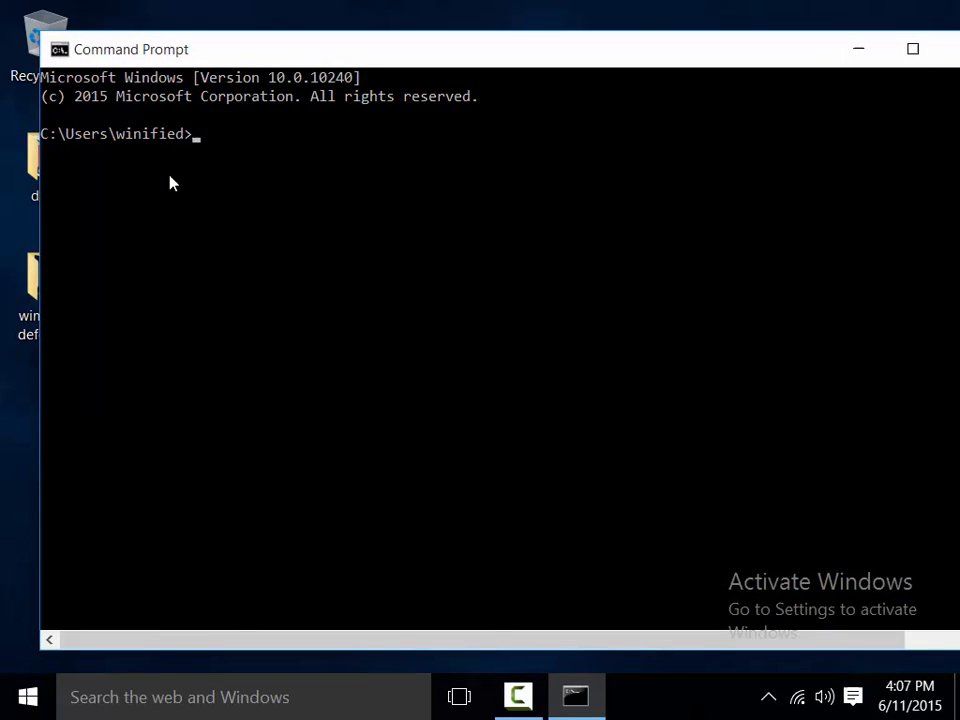
text(i)
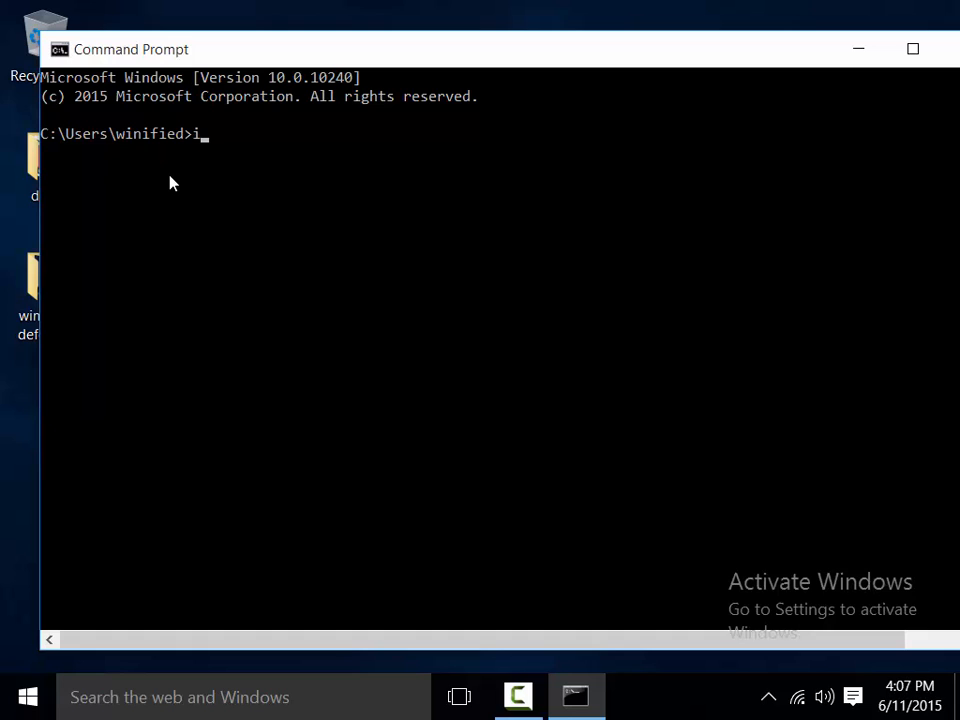
text(pconfig)
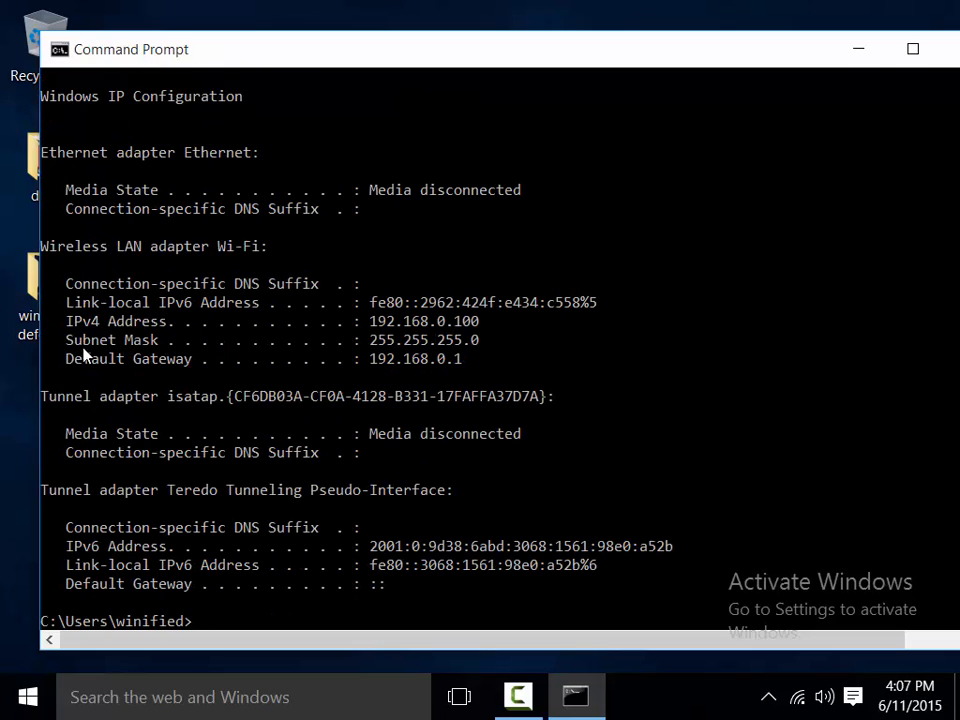
mouse_move(78, 328)
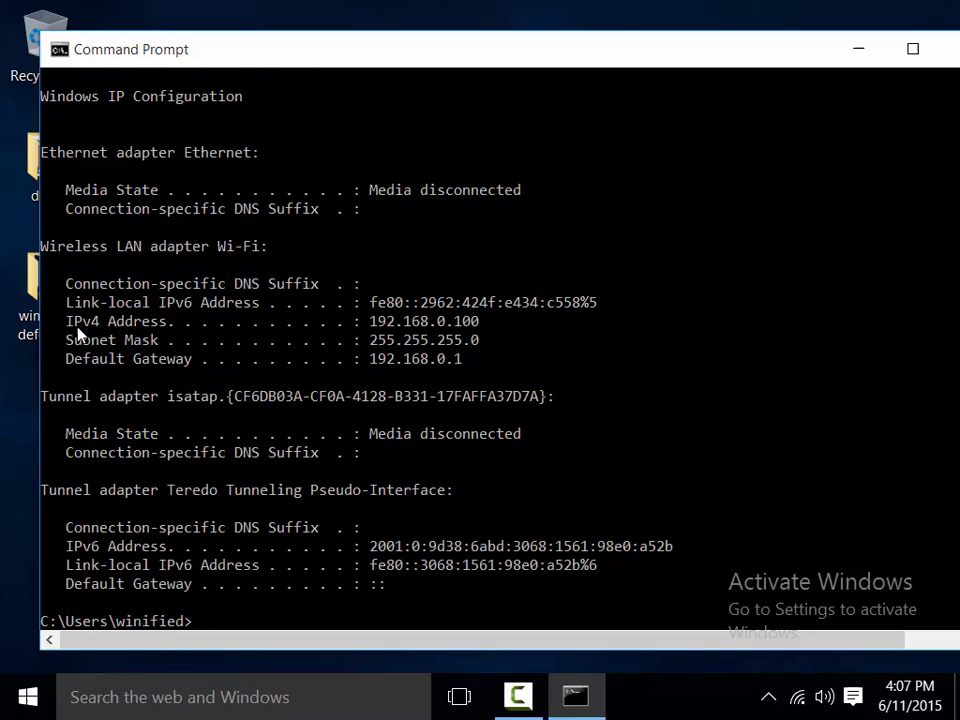
mouse_move(100, 332)
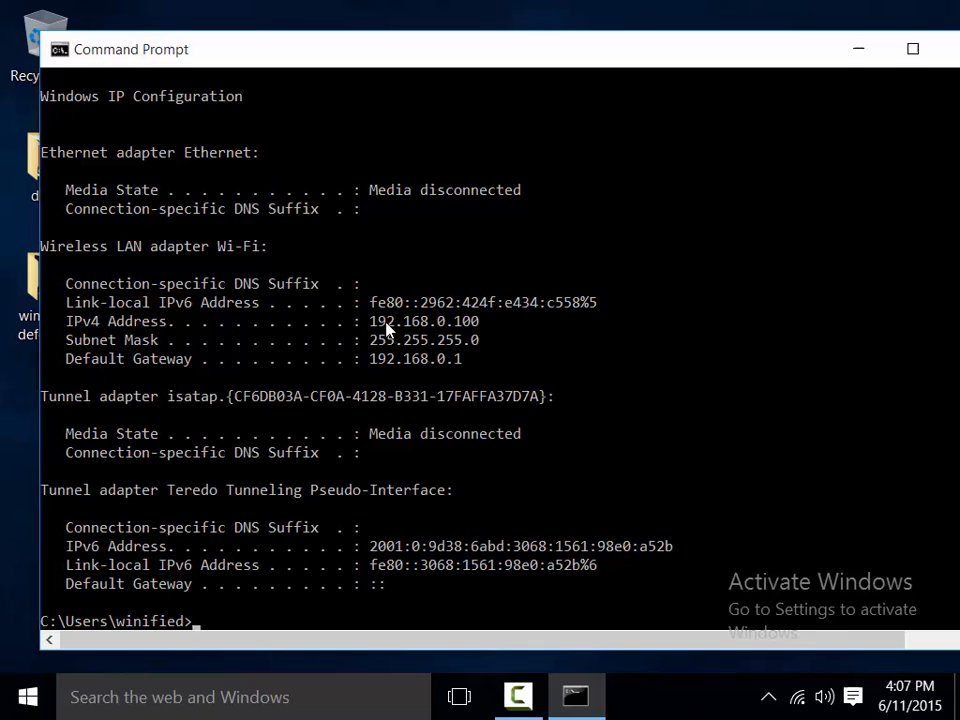
mouse_move(380, 336)
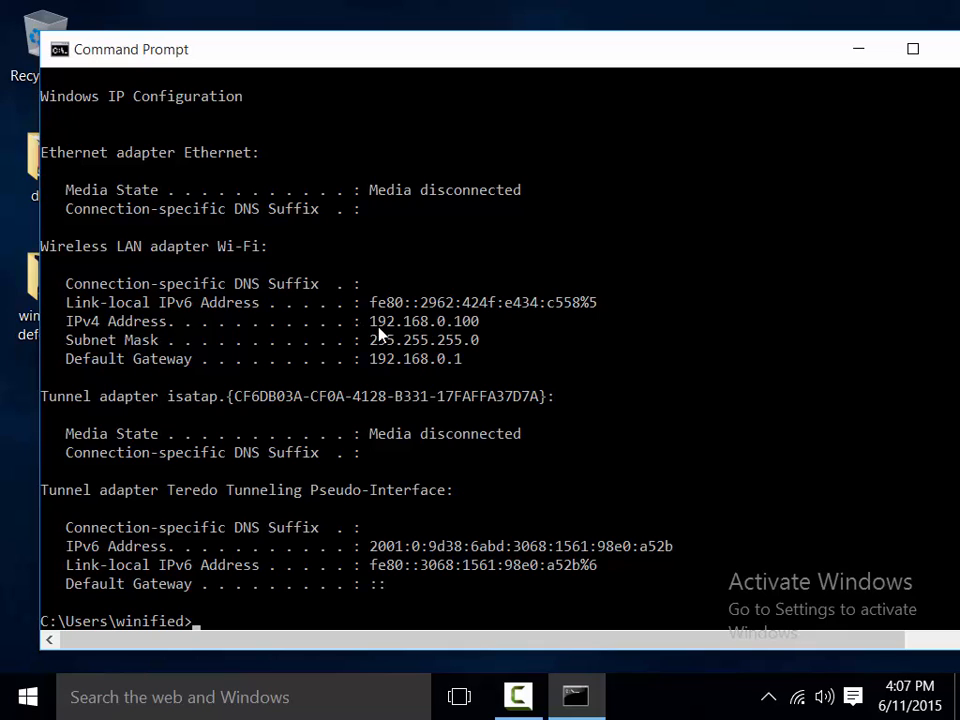
mouse_move(434, 340)
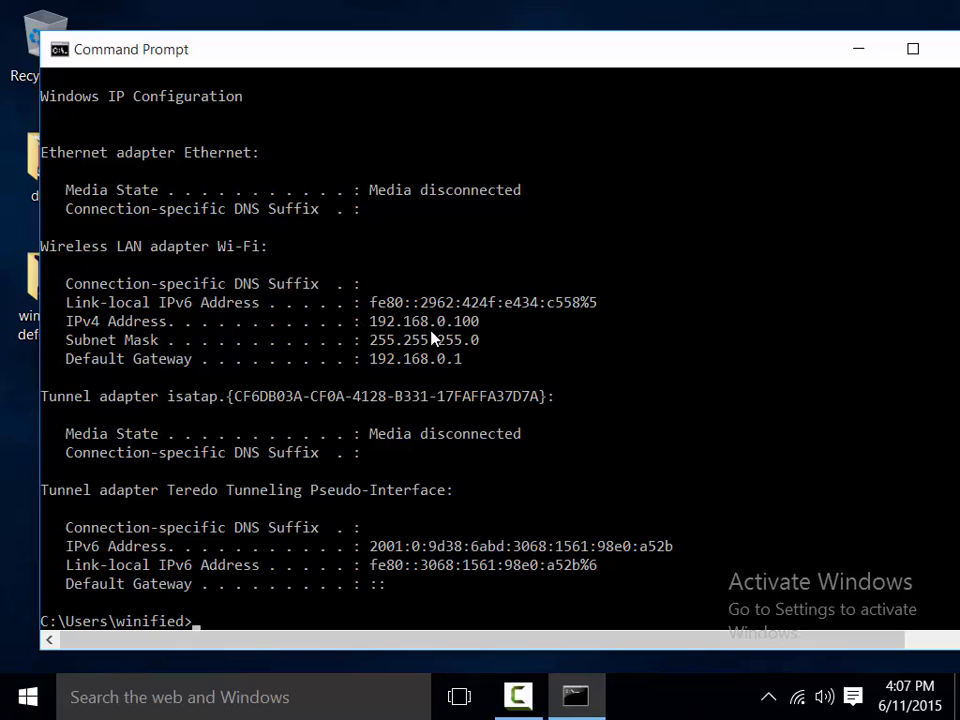